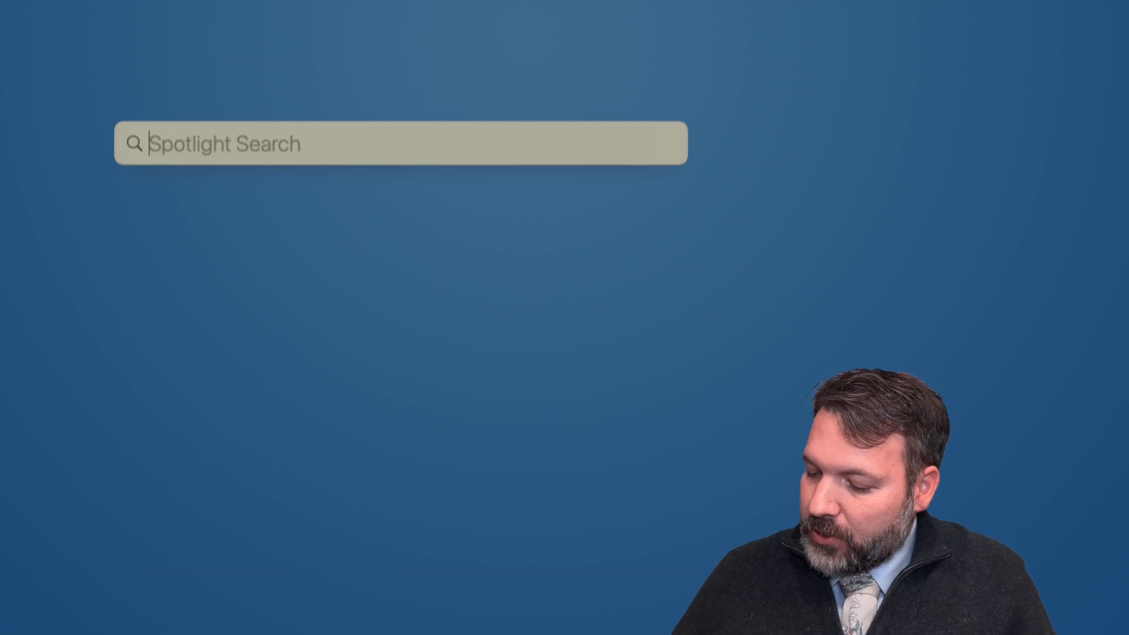
Start the multiplication 60*24* in the Spotlight search field to work out minutes.
type("60*24*")
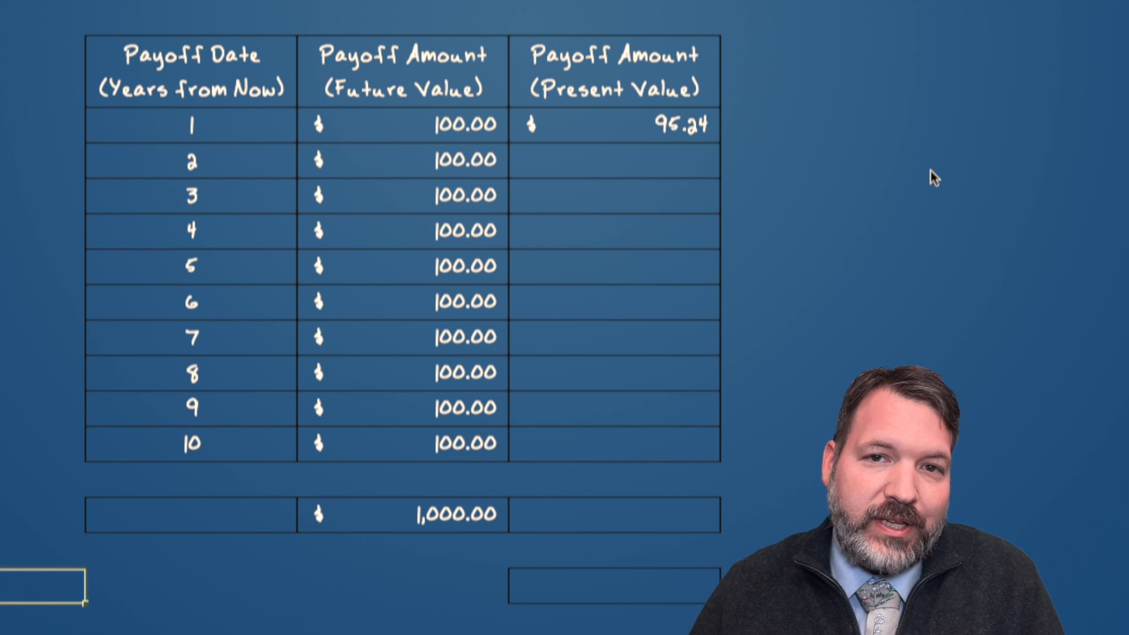
left_click(619, 125)
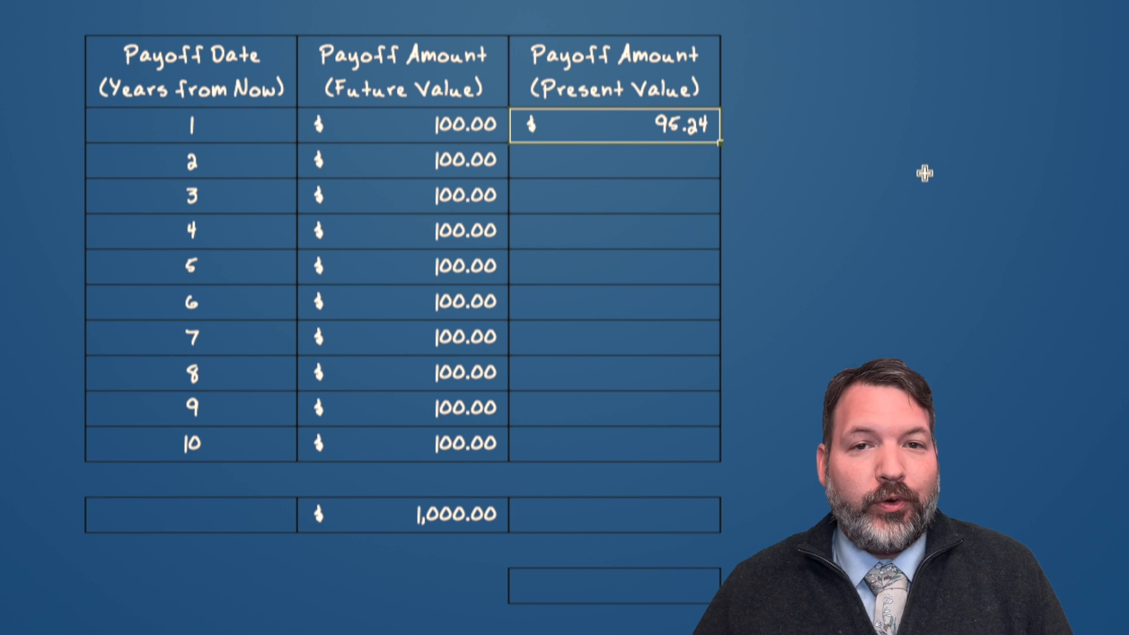
mouse_move(828, 314)
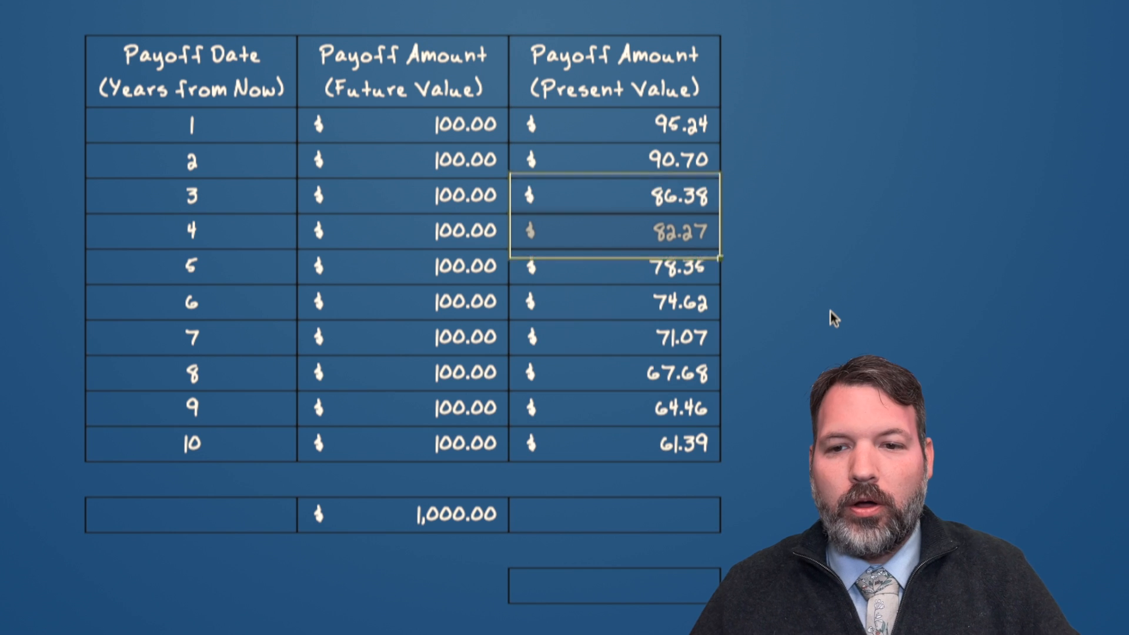
Select the year 7 present value cell in the filled Present Value column.
left_click(616, 336)
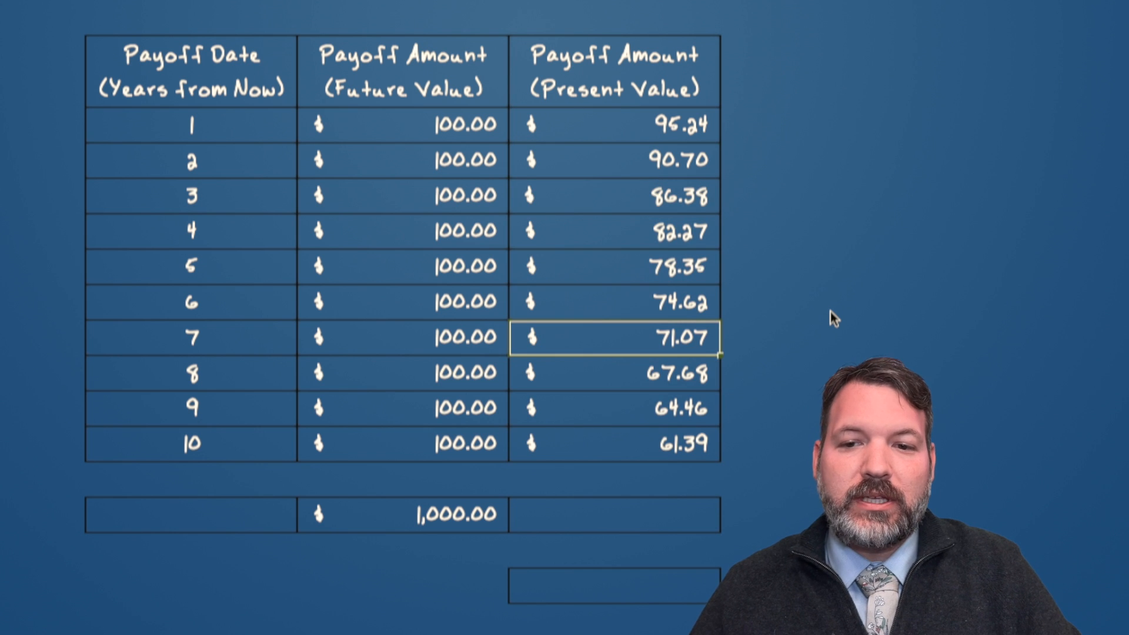
Enter a =sum( formula in the total cell under the Present Value column.
type("=s")
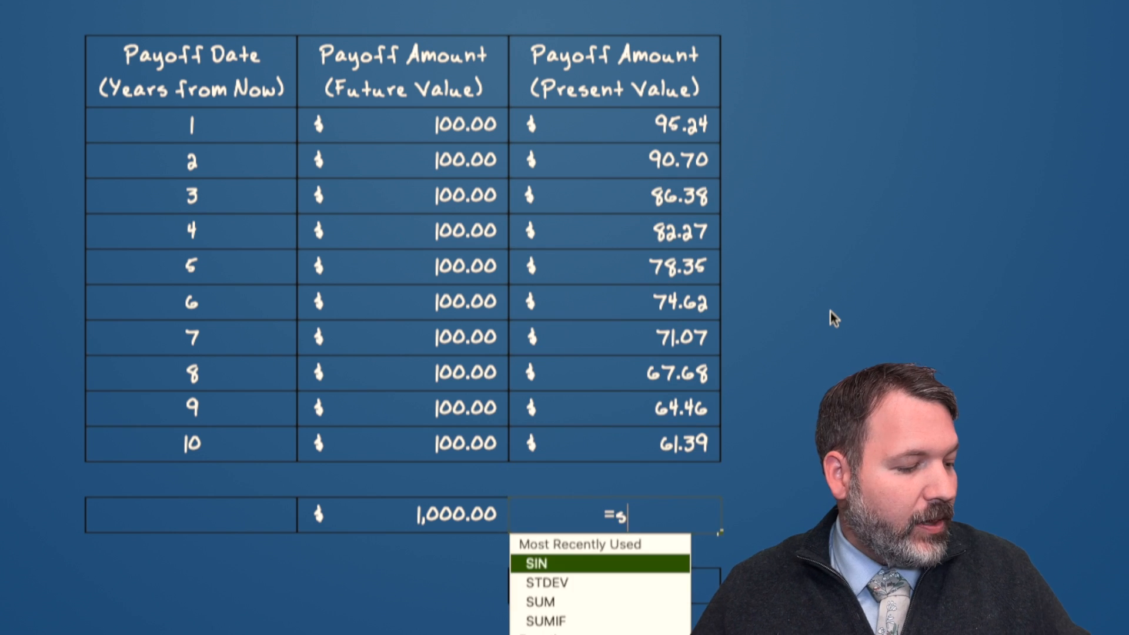
type("um(")
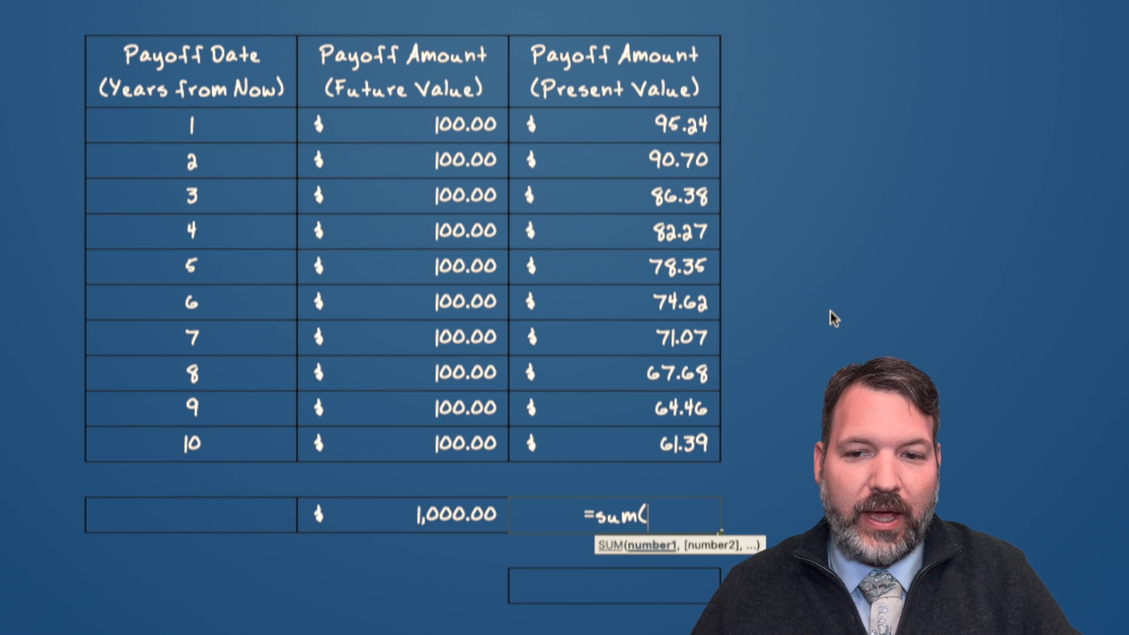
key("Enter")
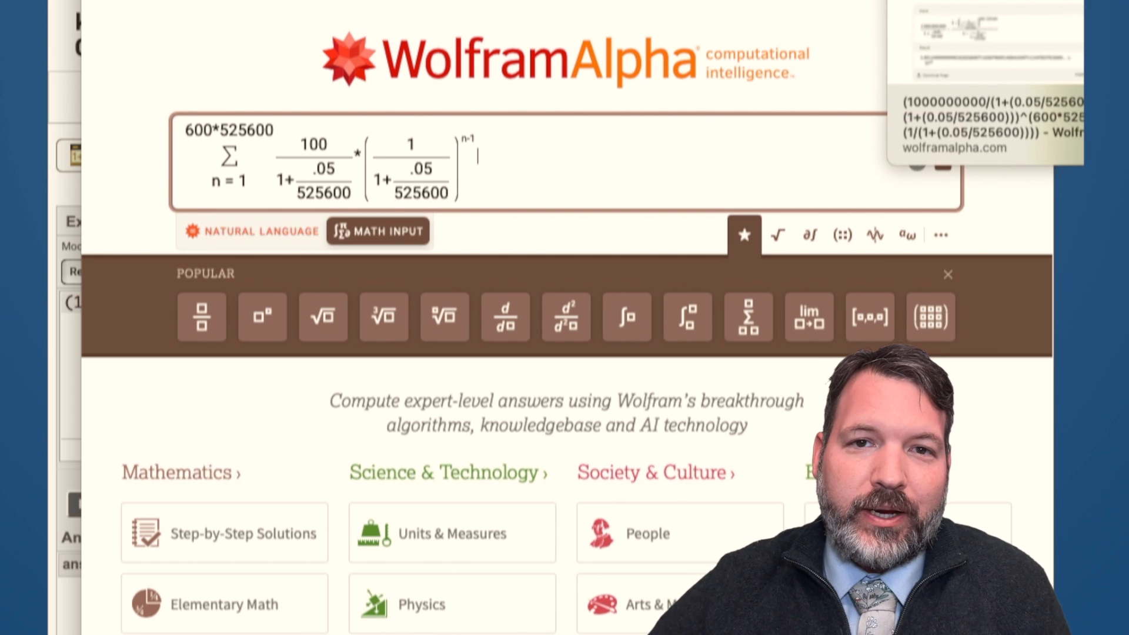
Recall the closed-form geometric-series query from history, returning about 1.0512 × 10^16.
left_click(943, 113)
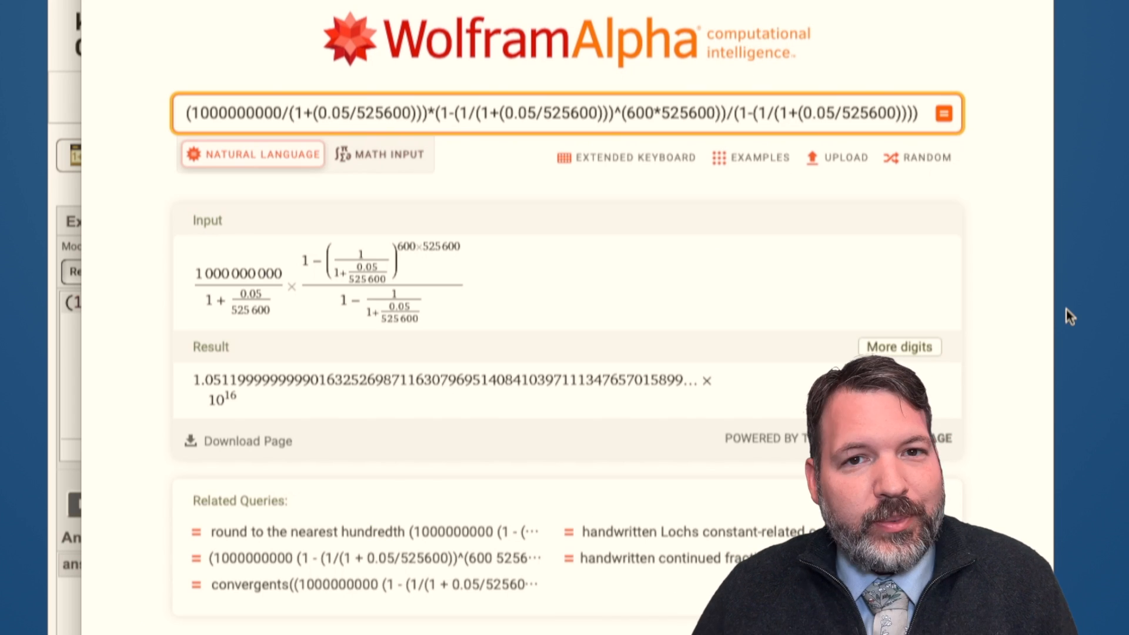